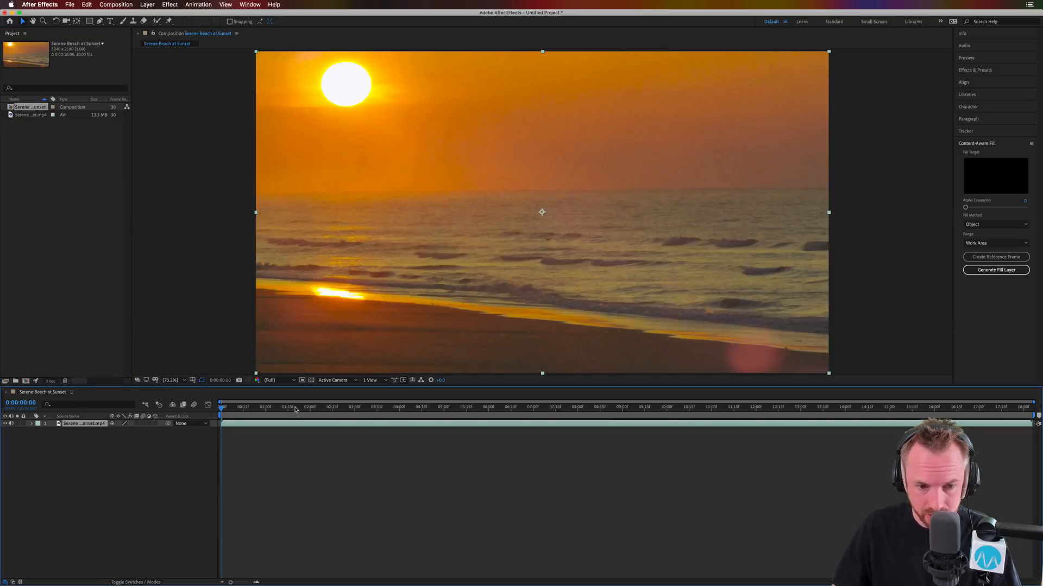
- Scrub the beach clip to about 0:00:15:01, where the walking person appears
click(574, 407)
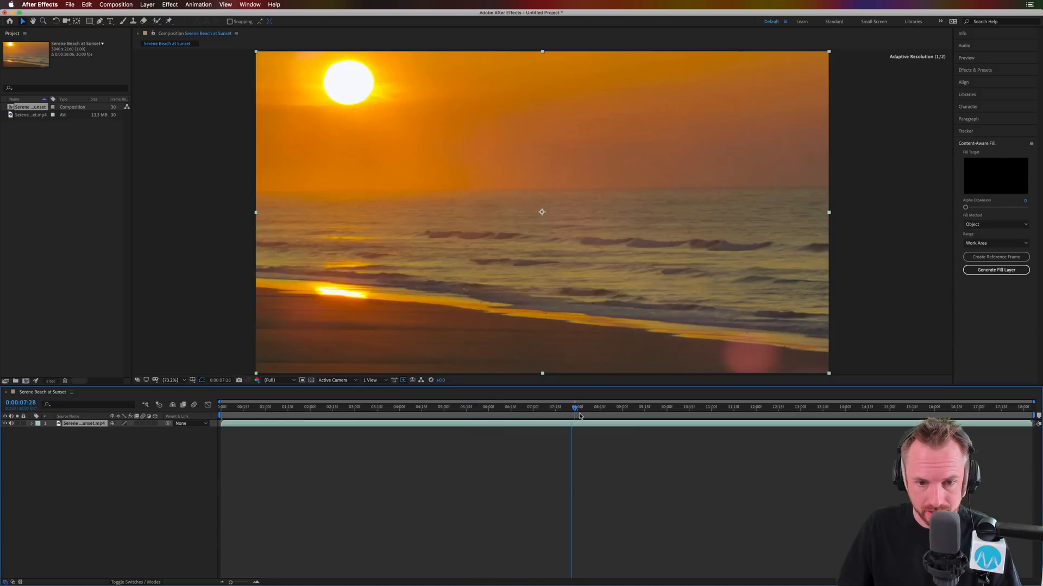
drag(574, 407, 730, 407)
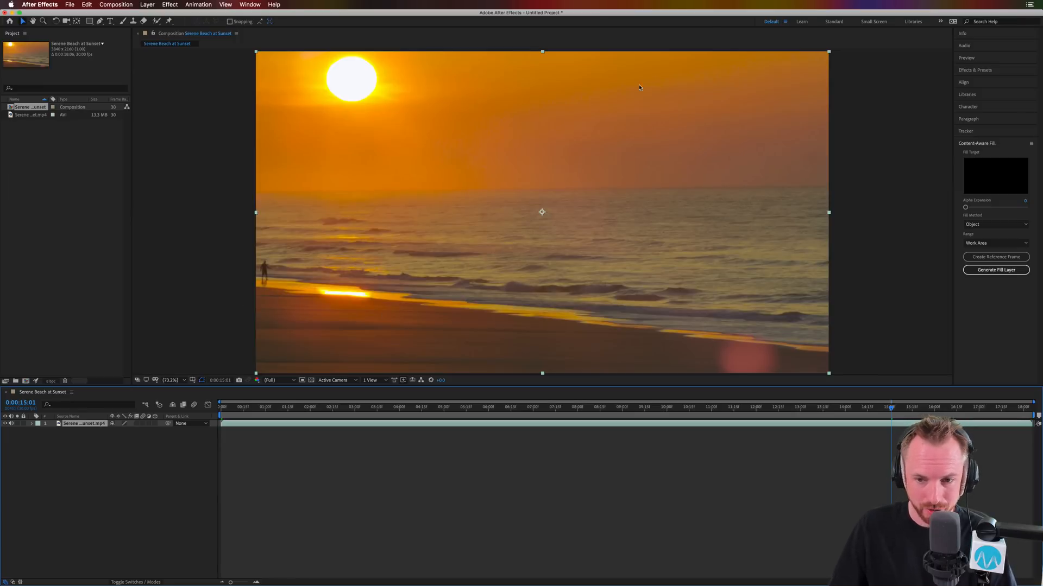
mouse_move(279, 279)
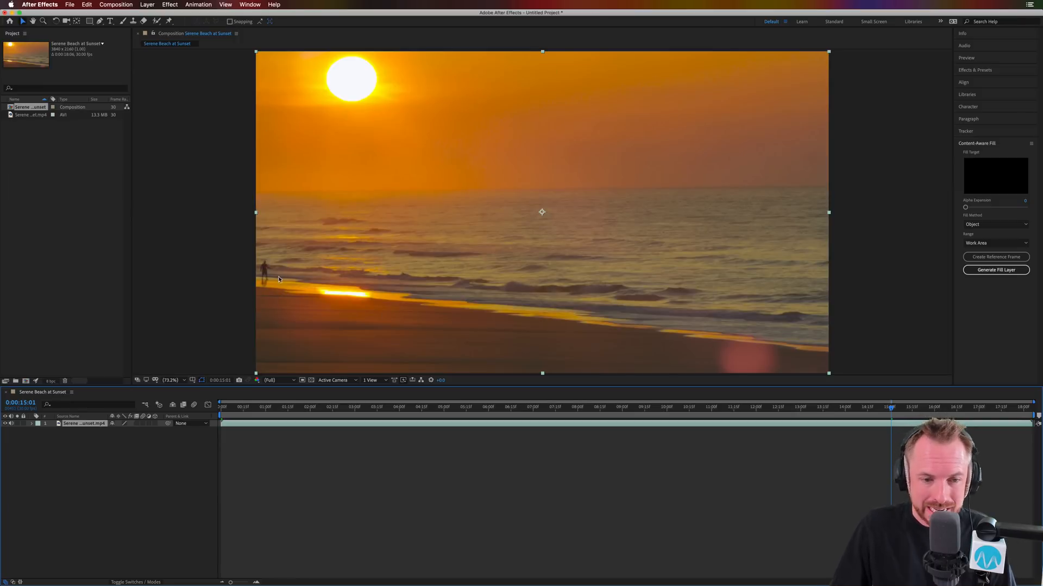
mouse_move(256, 273)
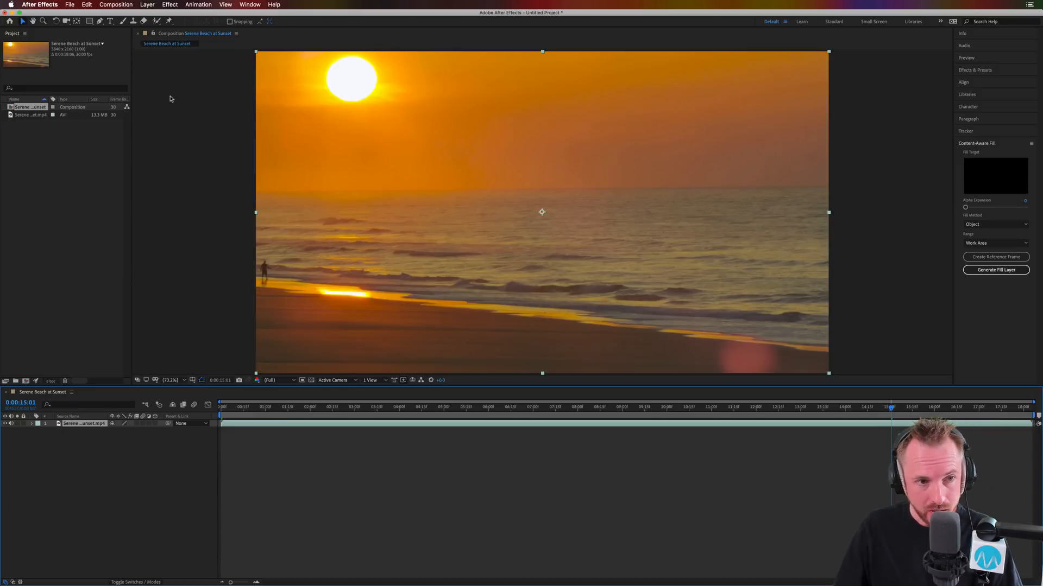
mouse_move(99, 21)
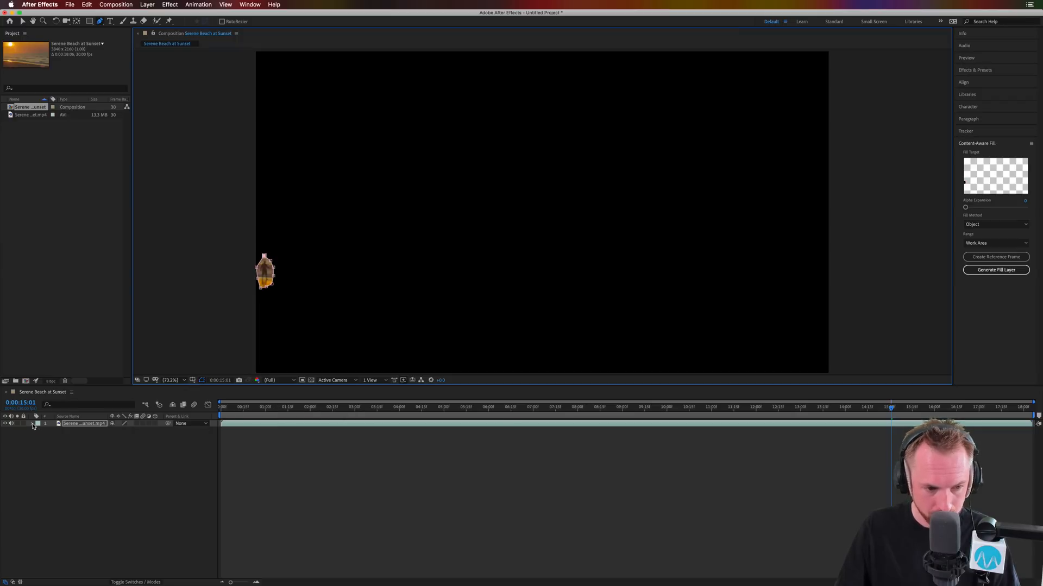
- Set Mask 1's mode to None so the full beach shows with the person outlined
click(32, 423)
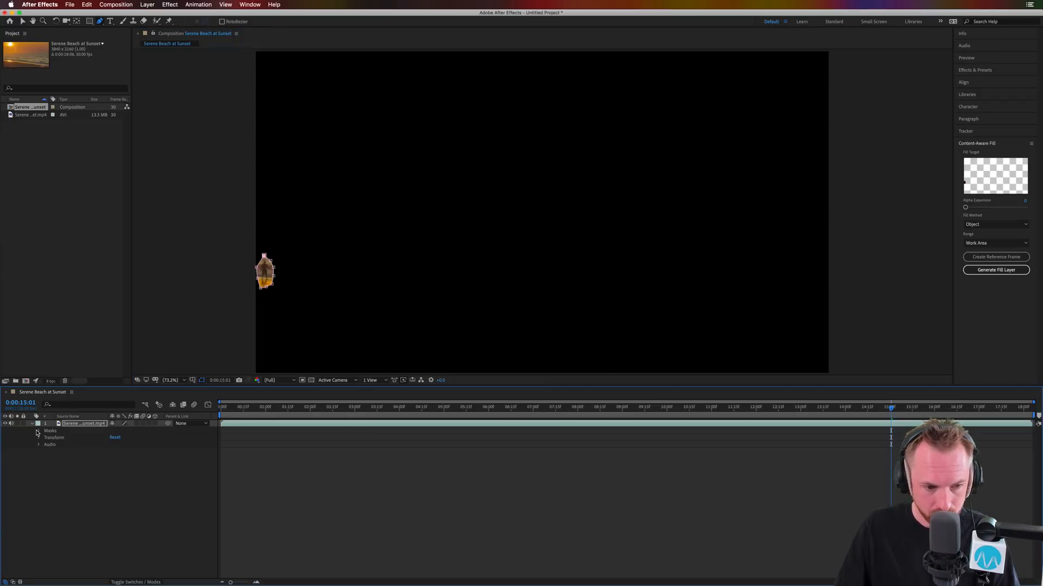
click(35, 430)
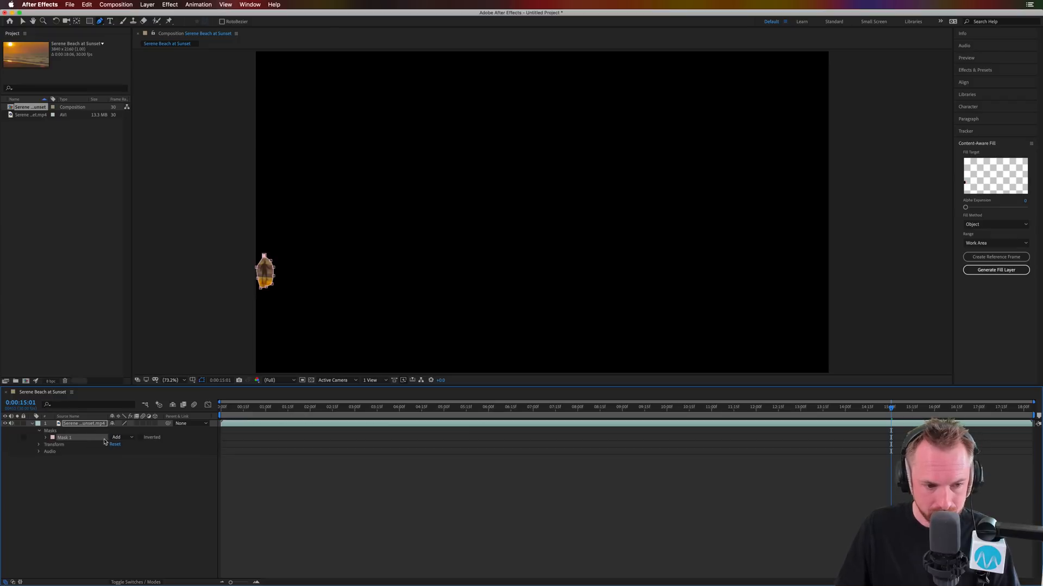
click(118, 437)
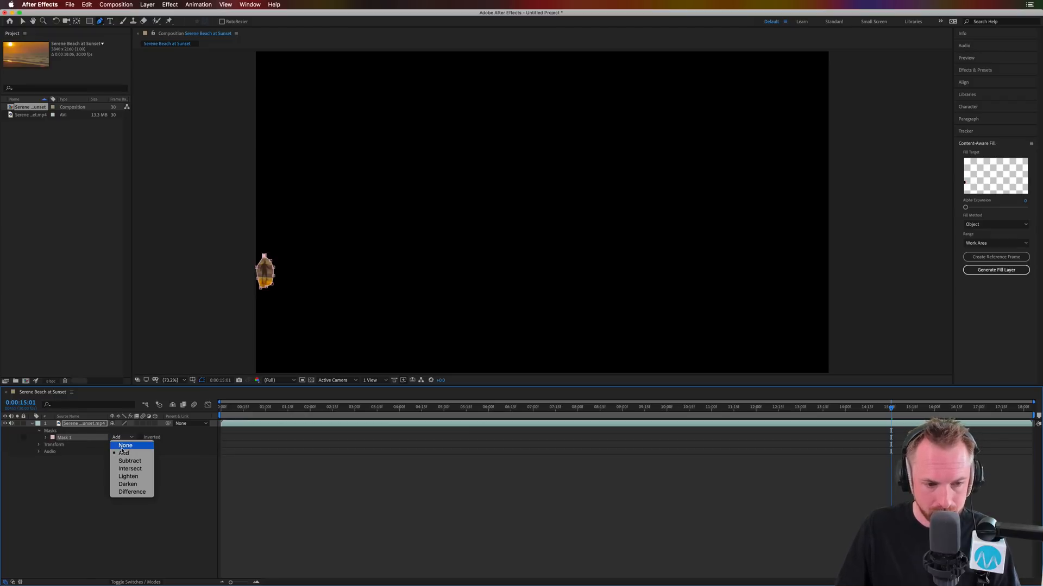
click(125, 445)
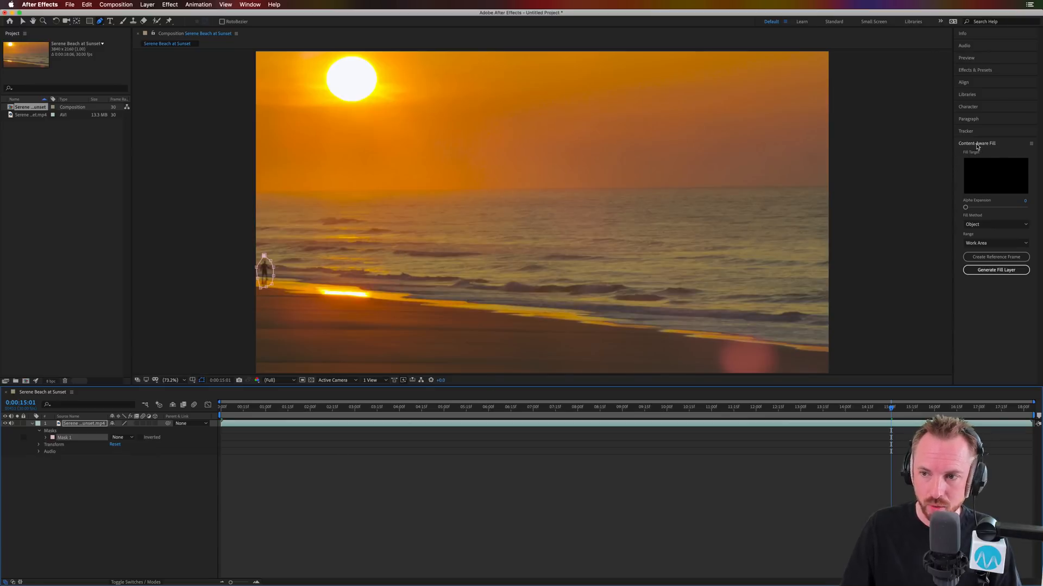
- Open the Tracker panel to track Mask 1 through the clip
click(963, 131)
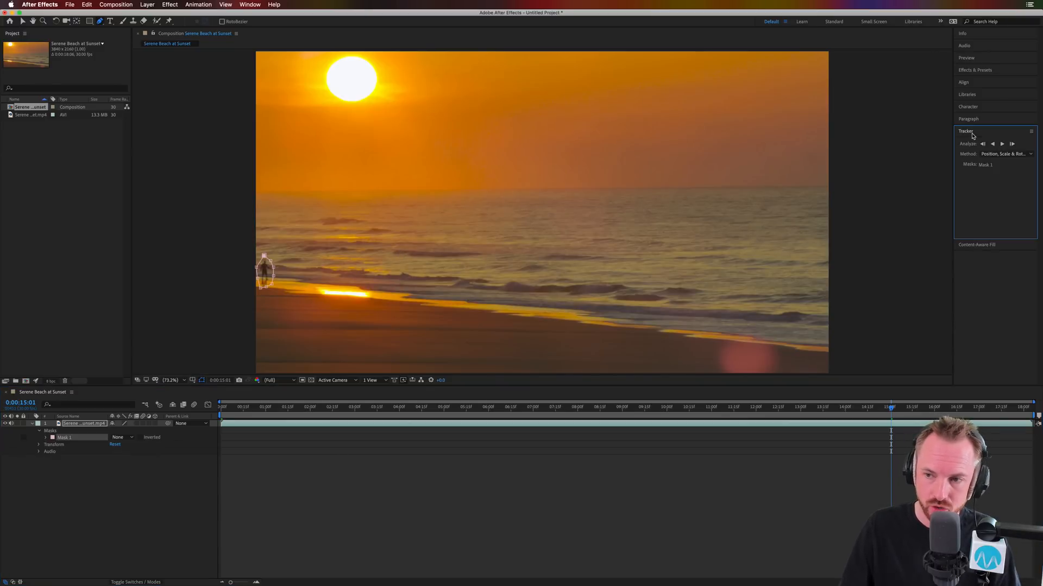
mouse_move(993, 145)
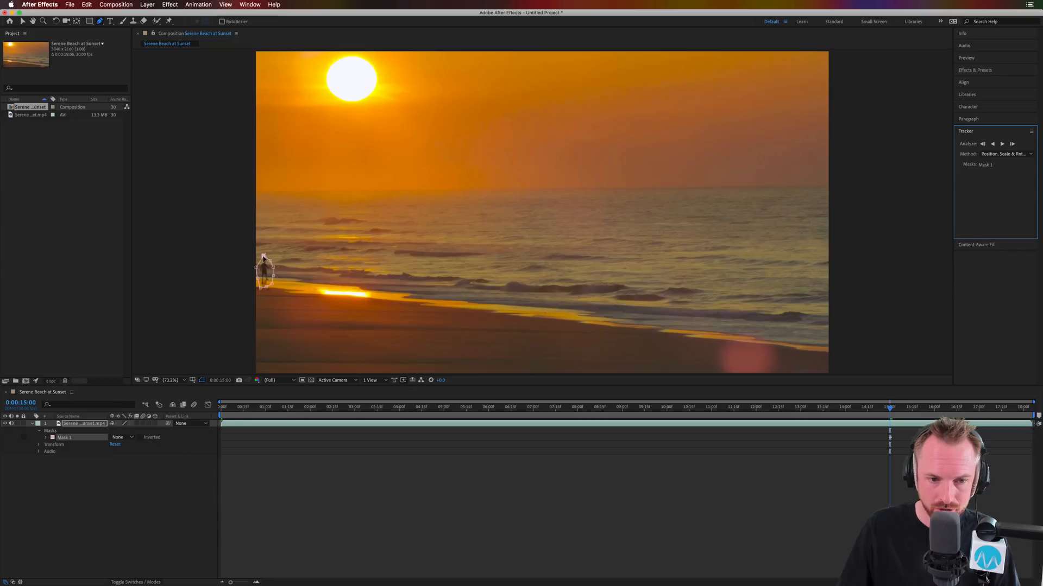
mouse_move(966, 143)
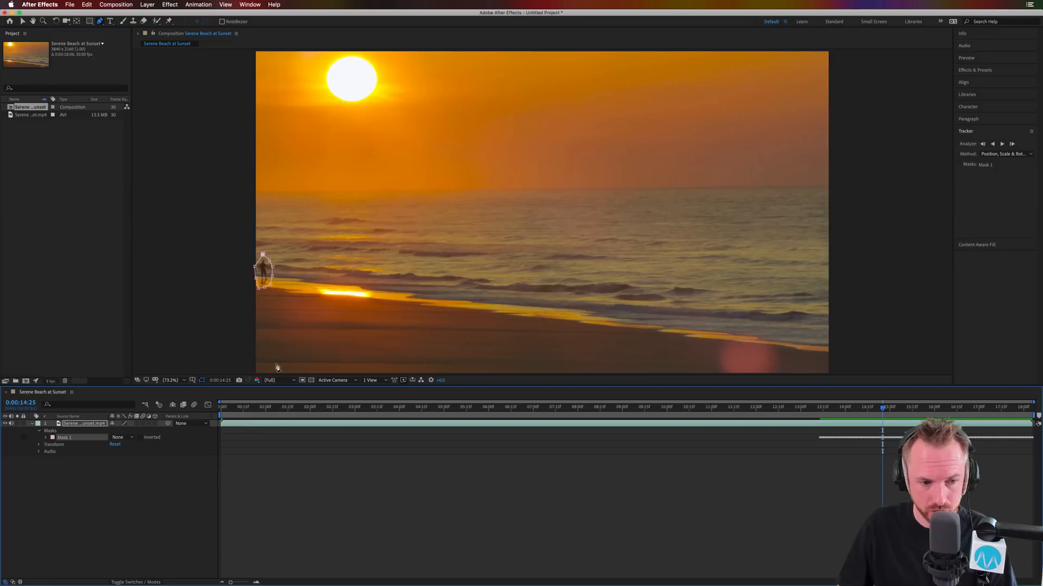
- Switch Mask 1's mode to Subtract to black out the walking person
click(123, 437)
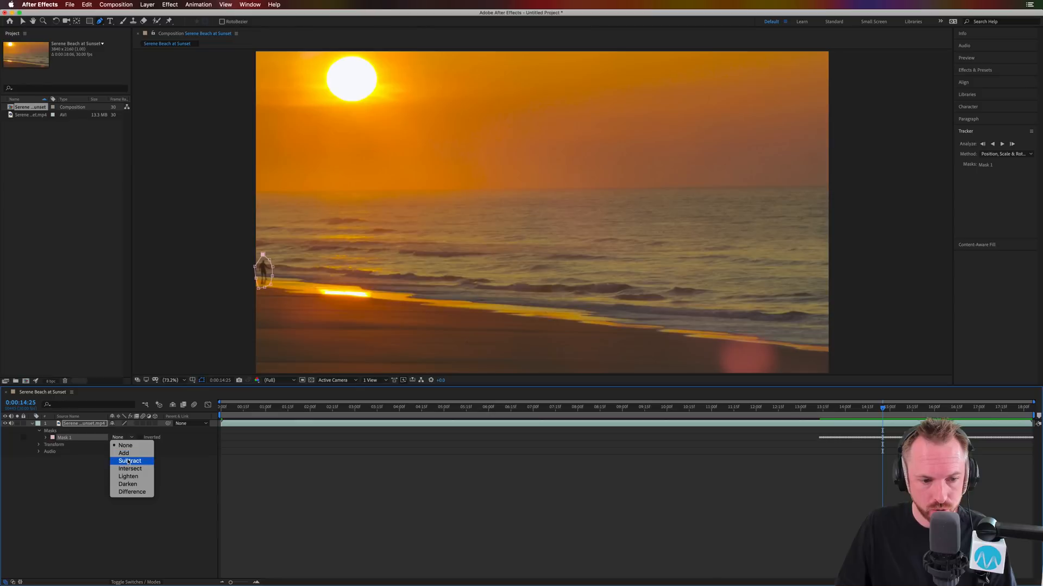
click(129, 461)
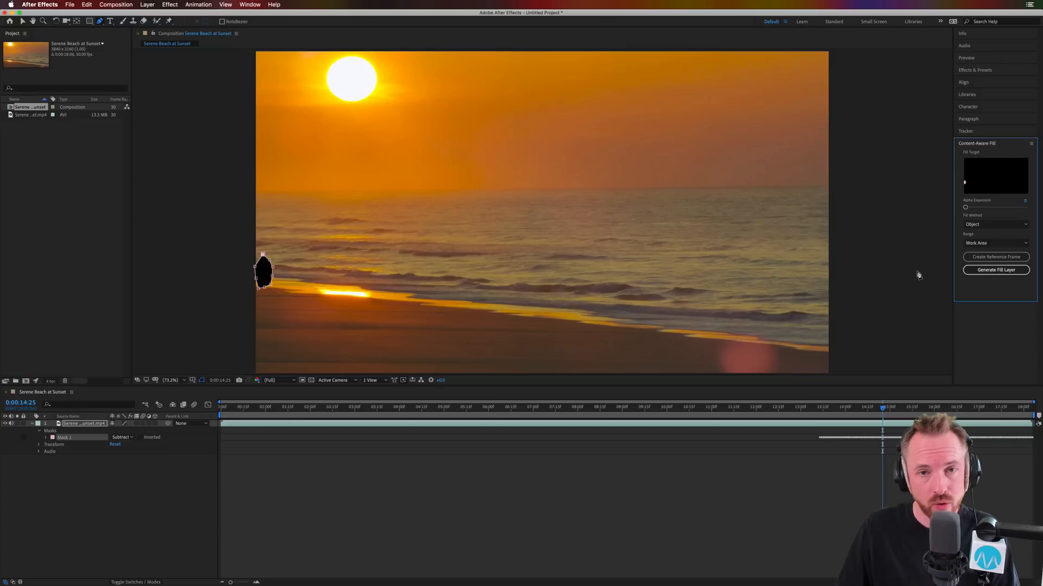
mouse_move(995, 270)
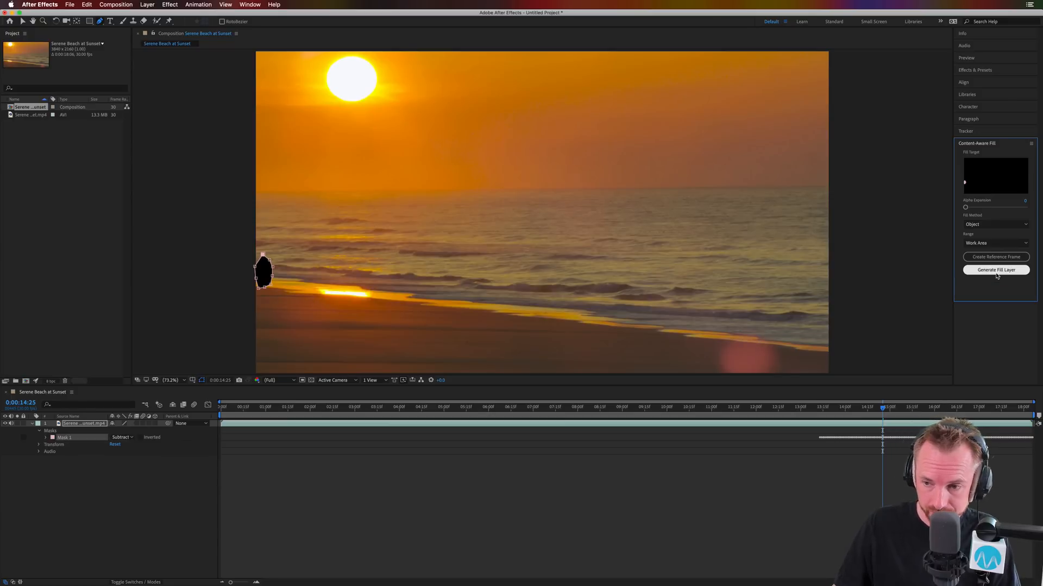
- Generate a Content-Aware Fill layer to paint the person out of the beach
click(995, 271)
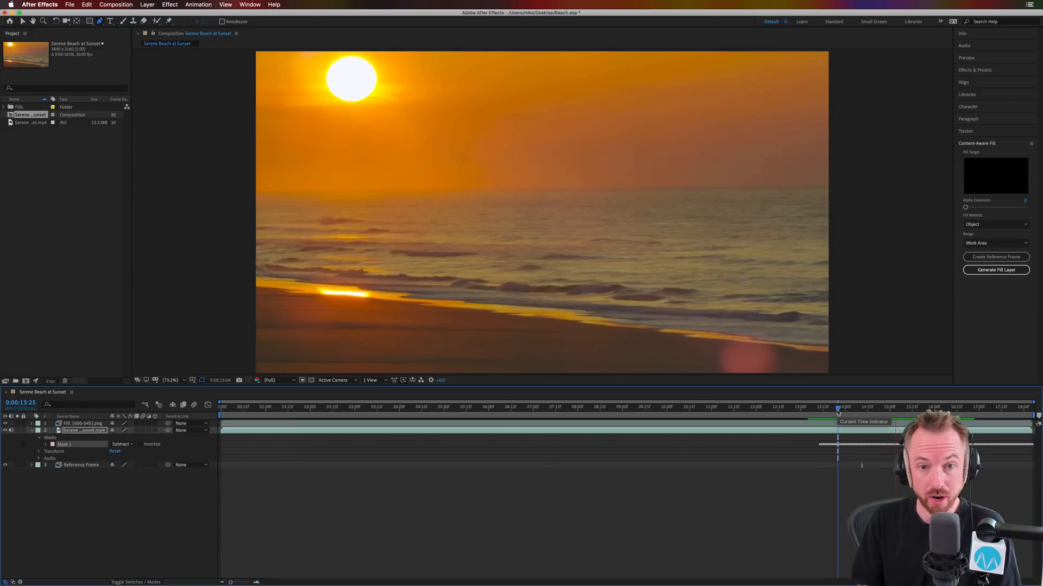